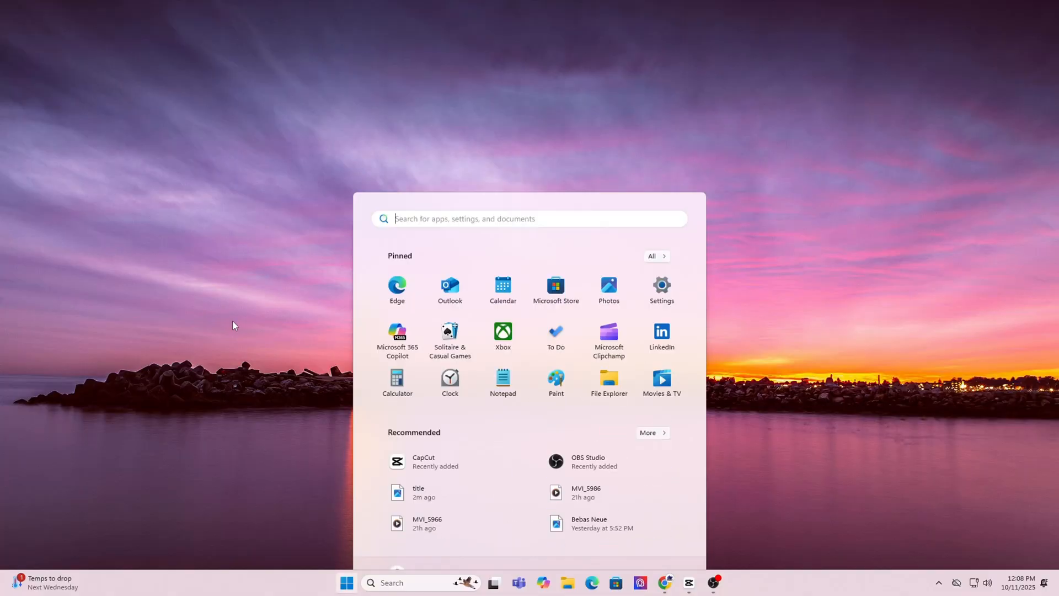
# Open System Information and find the motherboard model PRO Z790-VC WIFI (MS-7D33).
pyautogui.write('system information')
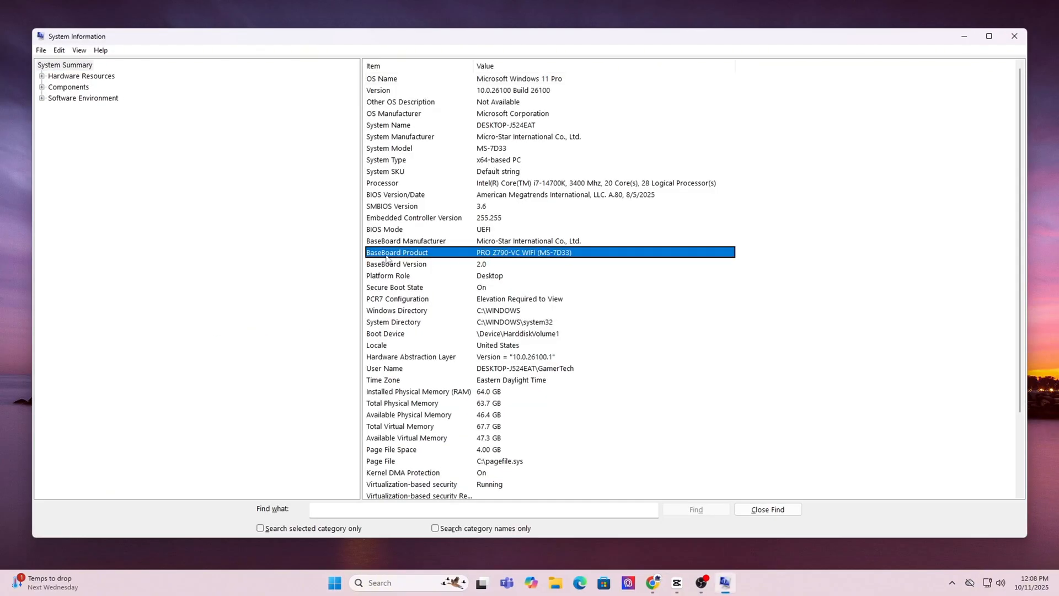
pyautogui.click(580, 583)
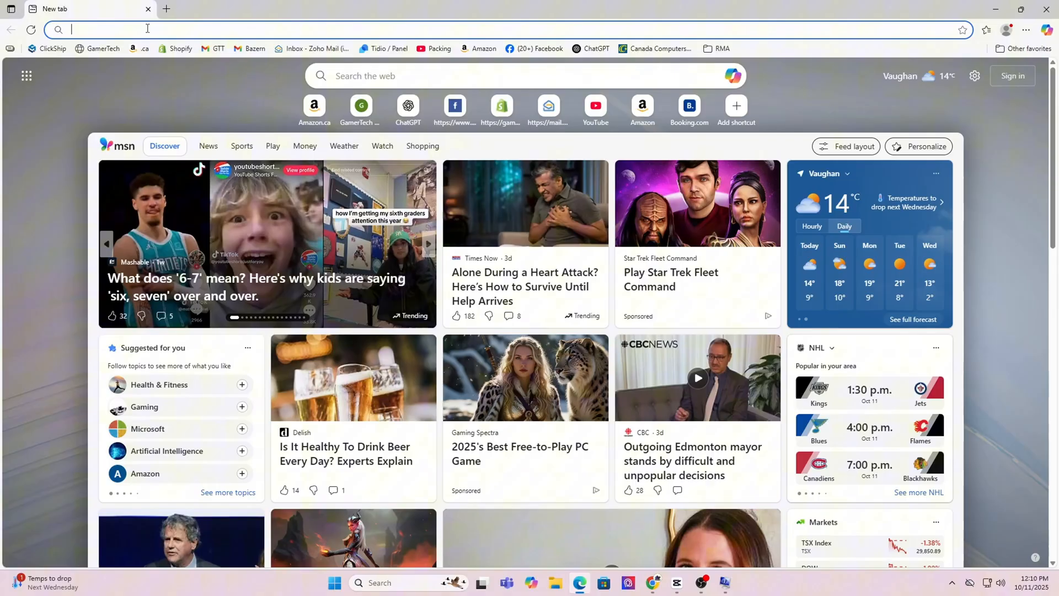
# Find the ROG CROSSHAIR X870E HERO support page and list its BIOS & FIRMWARE downloads.
pyautogui.write('asus rog crosshair x870e hero')
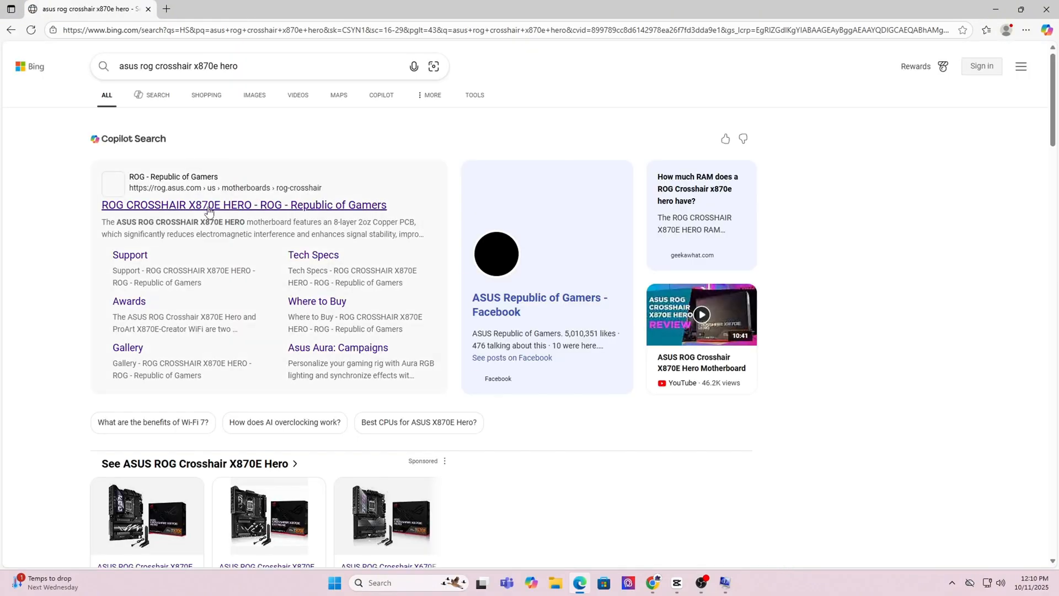
pyautogui.click(244, 205)
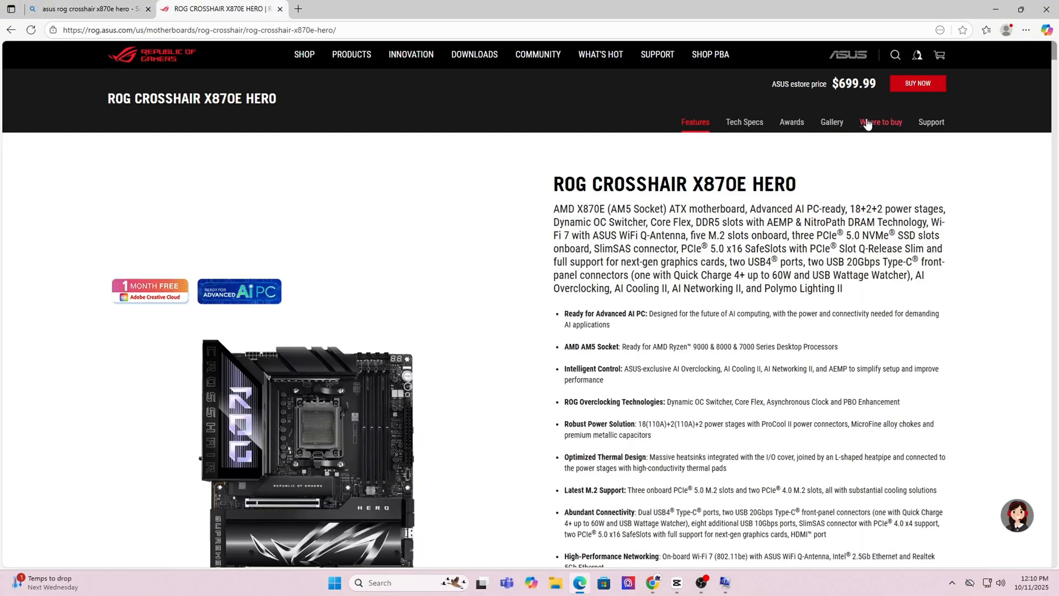
pyautogui.click(930, 122)
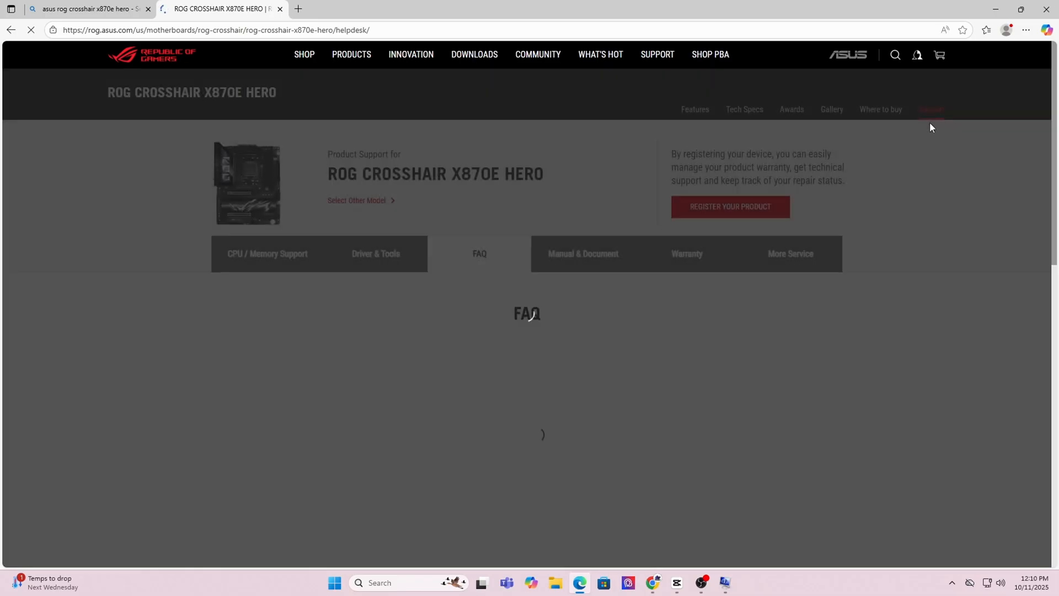
pyautogui.click(376, 266)
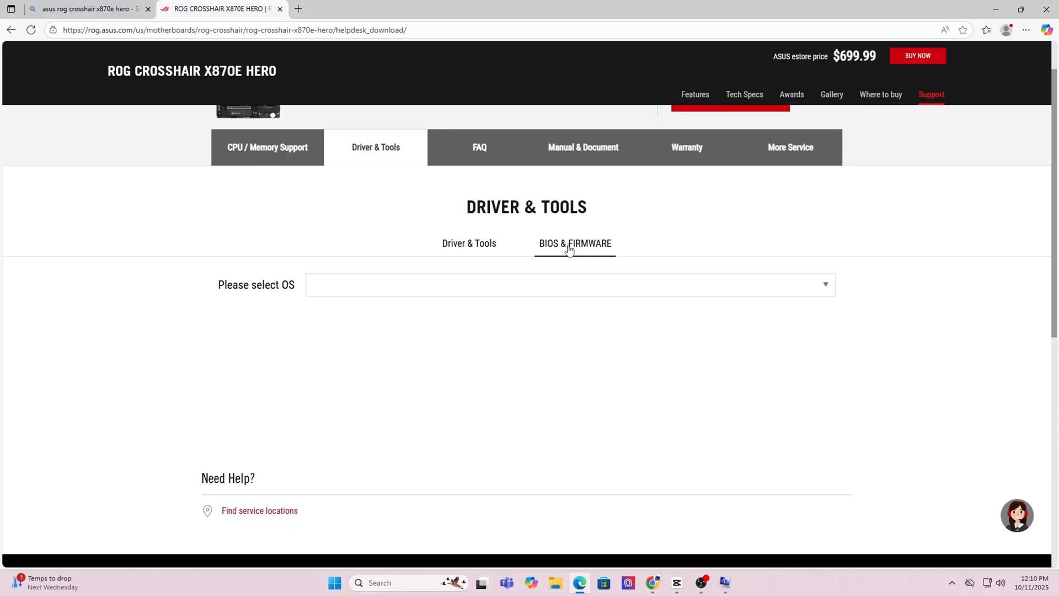
pyautogui.click(575, 244)
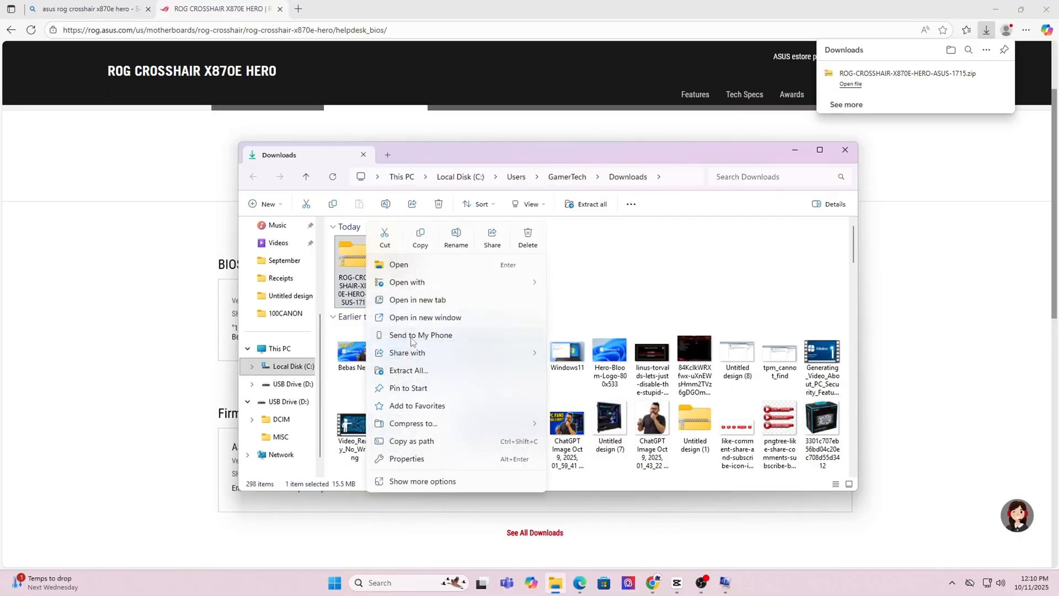
# Extract the BIOS zip, then search Start for 'format'.
pyautogui.click(409, 370)
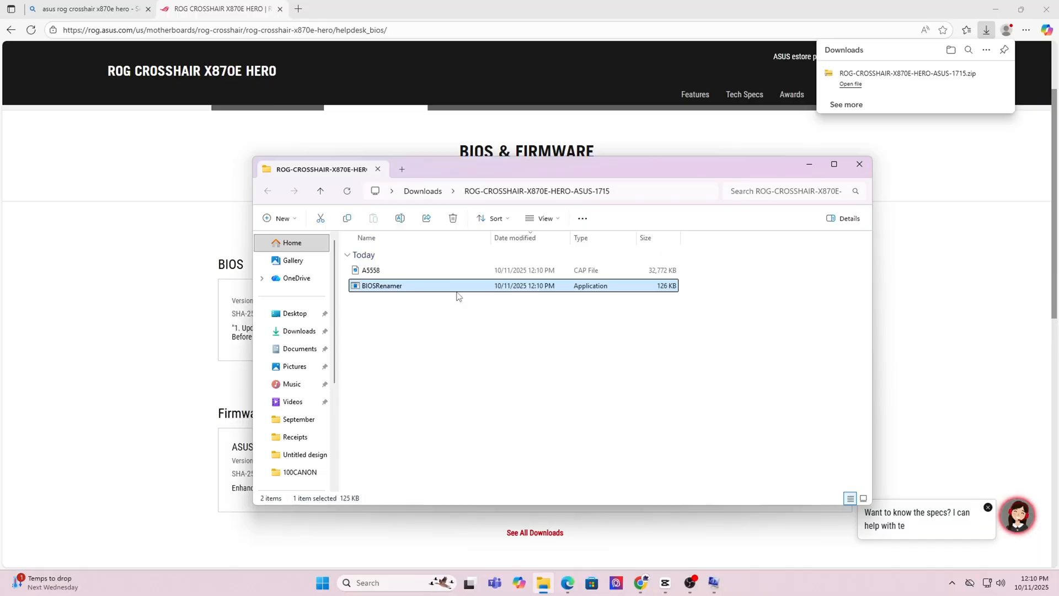
pyautogui.write('format')
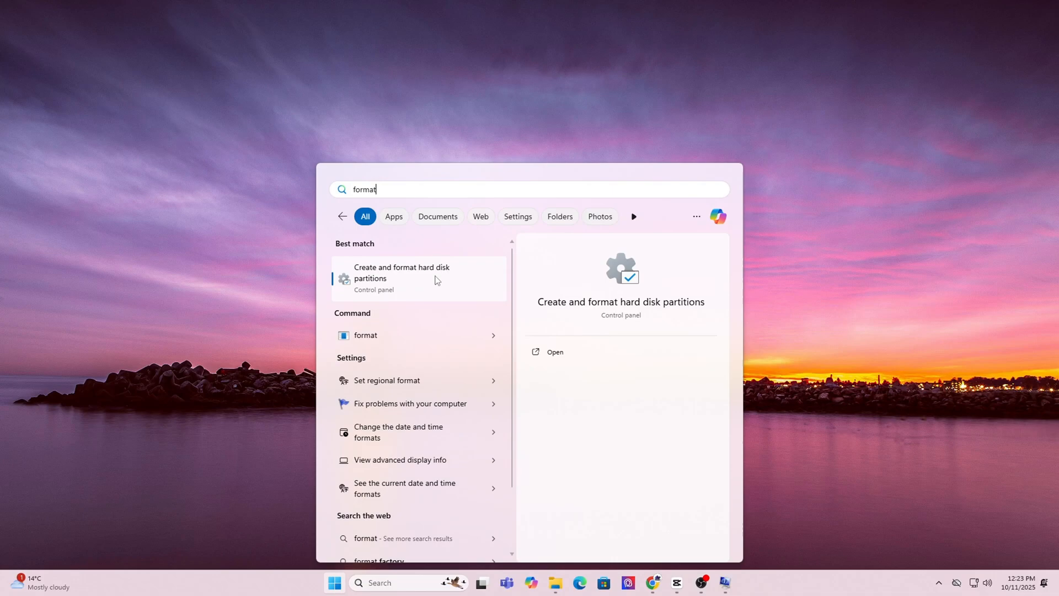
# Create a new simple volume on the 28.67 GB USB disk, choosing FAT32.
pyautogui.click(401, 277)
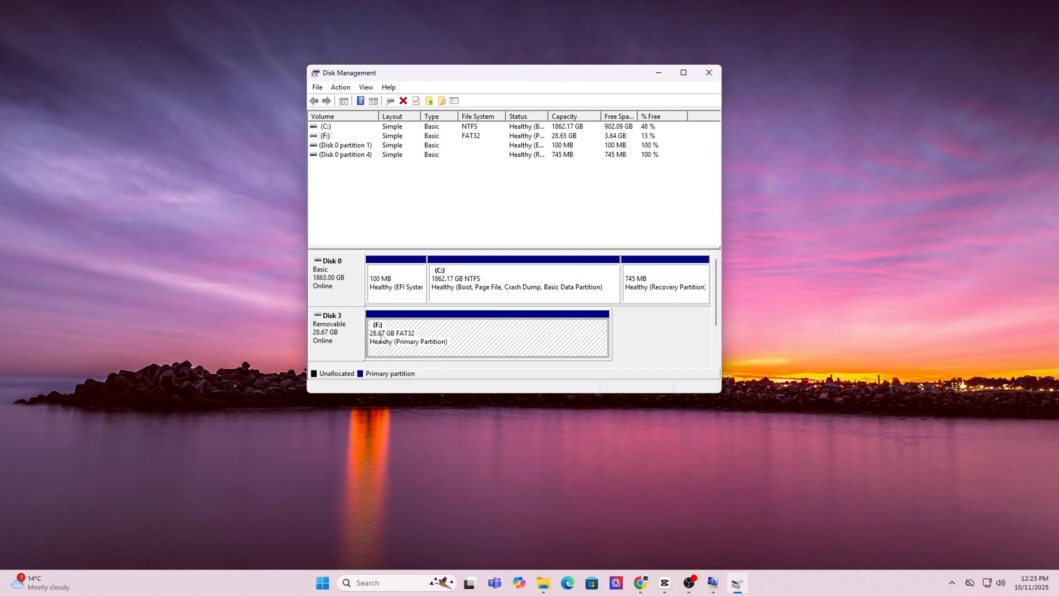
pyautogui.rightClick(486, 336)
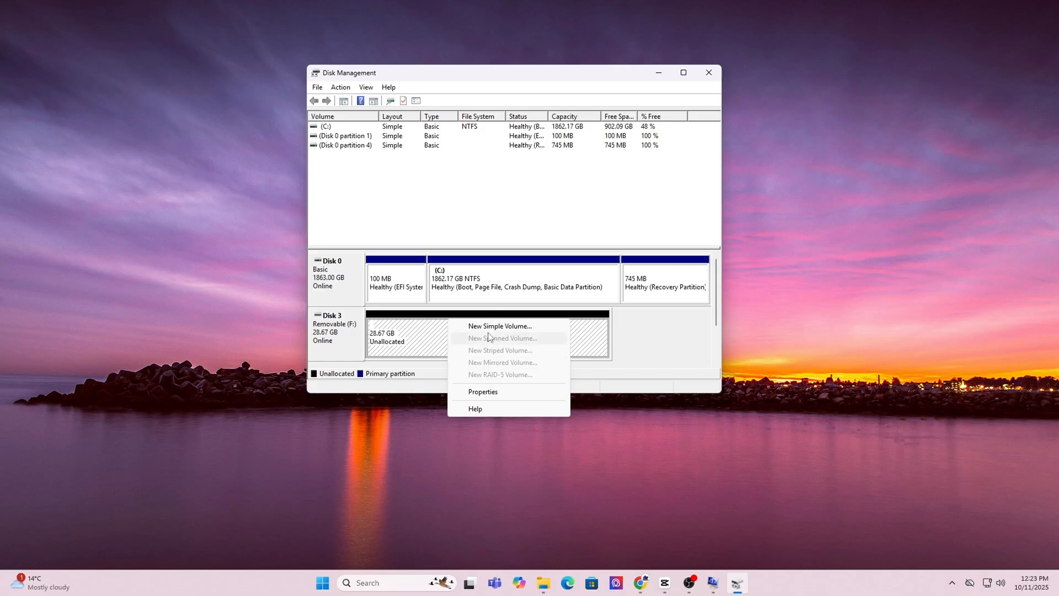
pyautogui.click(500, 326)
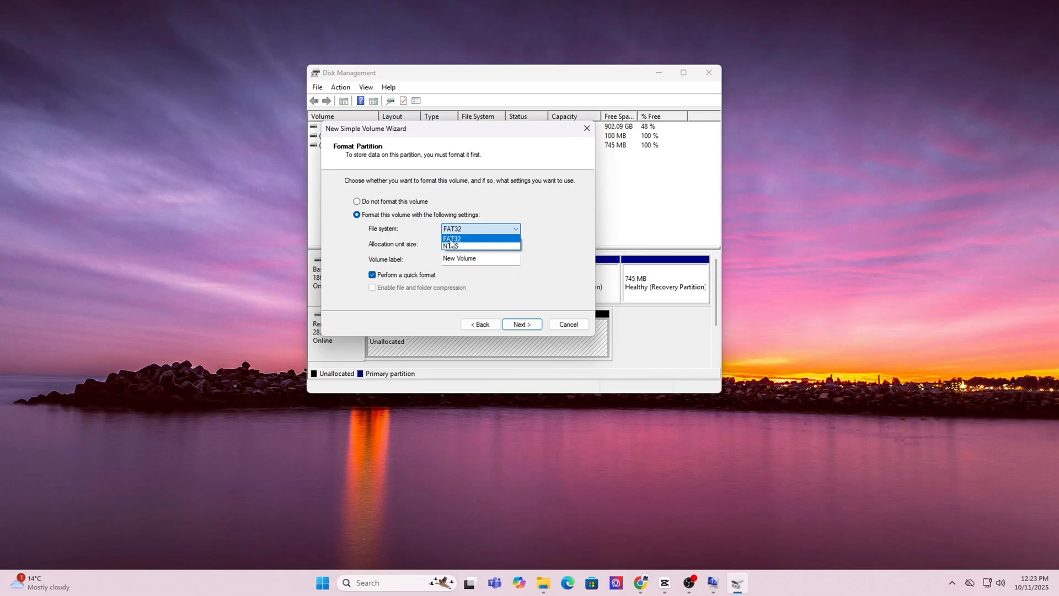
pyautogui.click(451, 237)
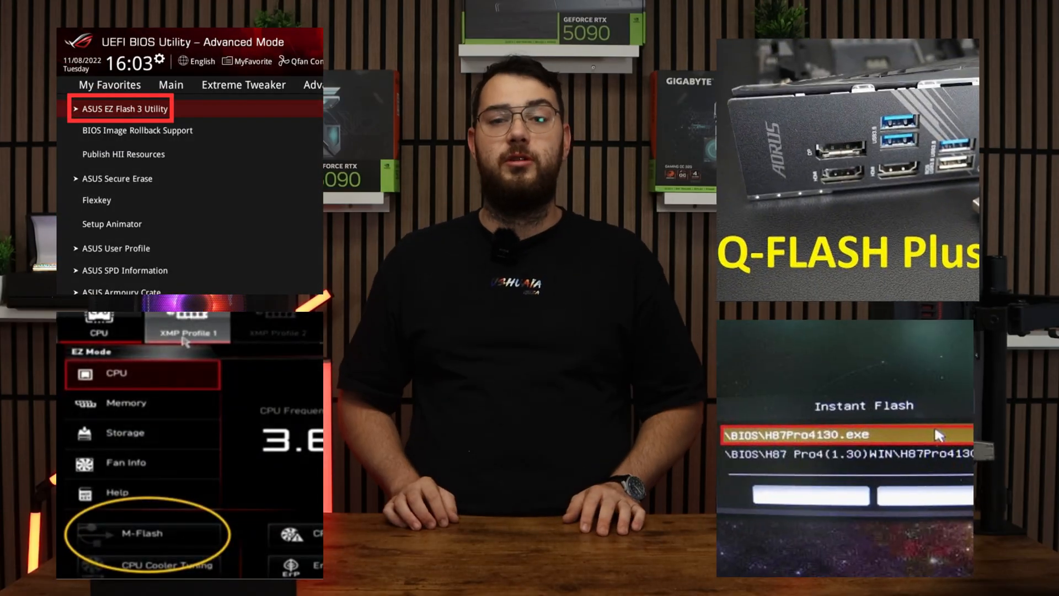
# Select TGB550PS.CAP in EZ Flash 3, load it, and confirm reading the file.
pyautogui.click(126, 108)
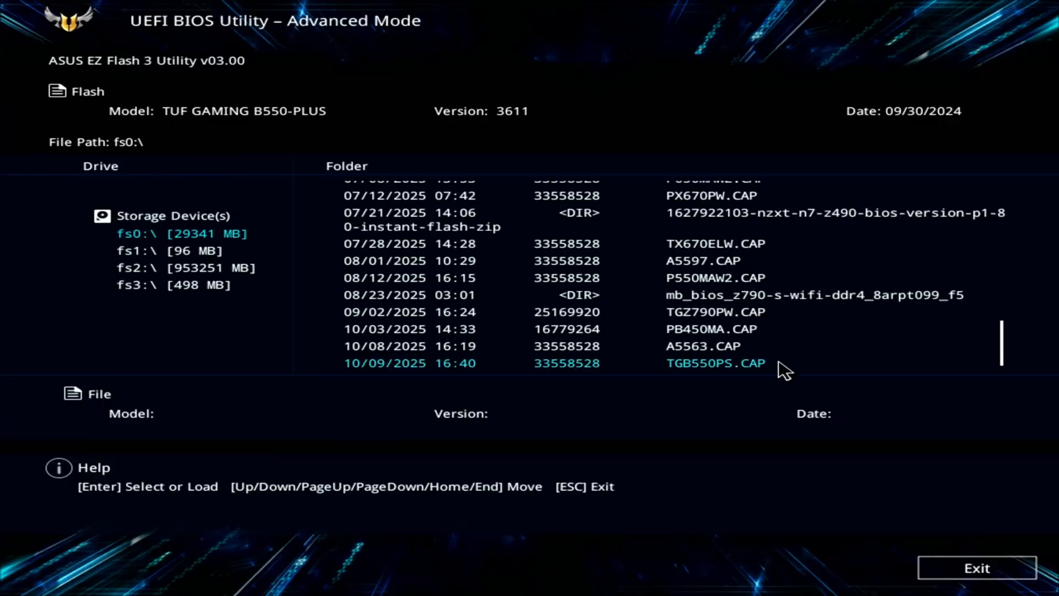
pyautogui.click(715, 363)
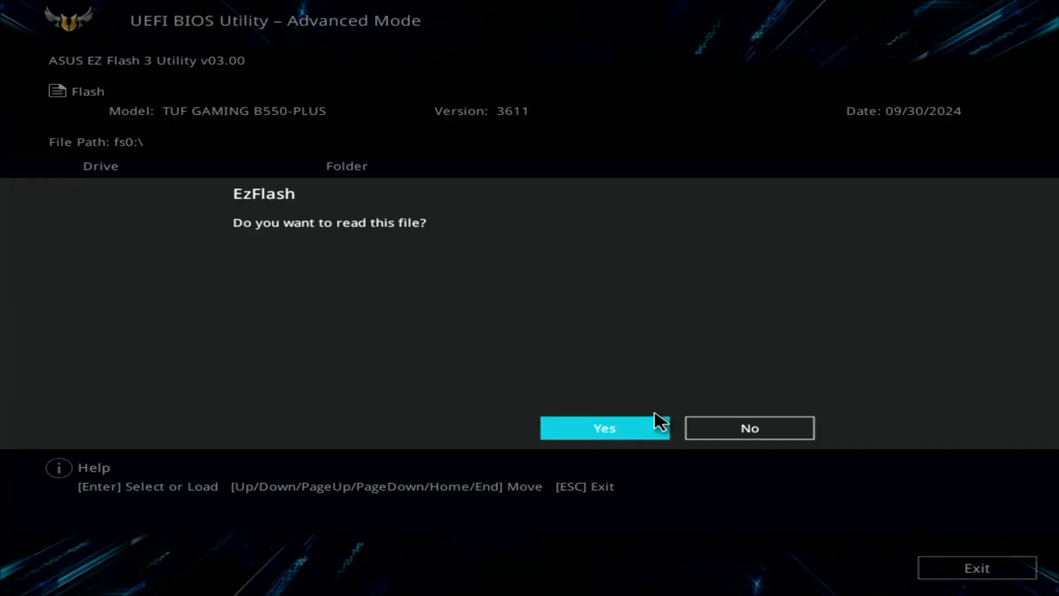
pyautogui.moveTo(651, 430)
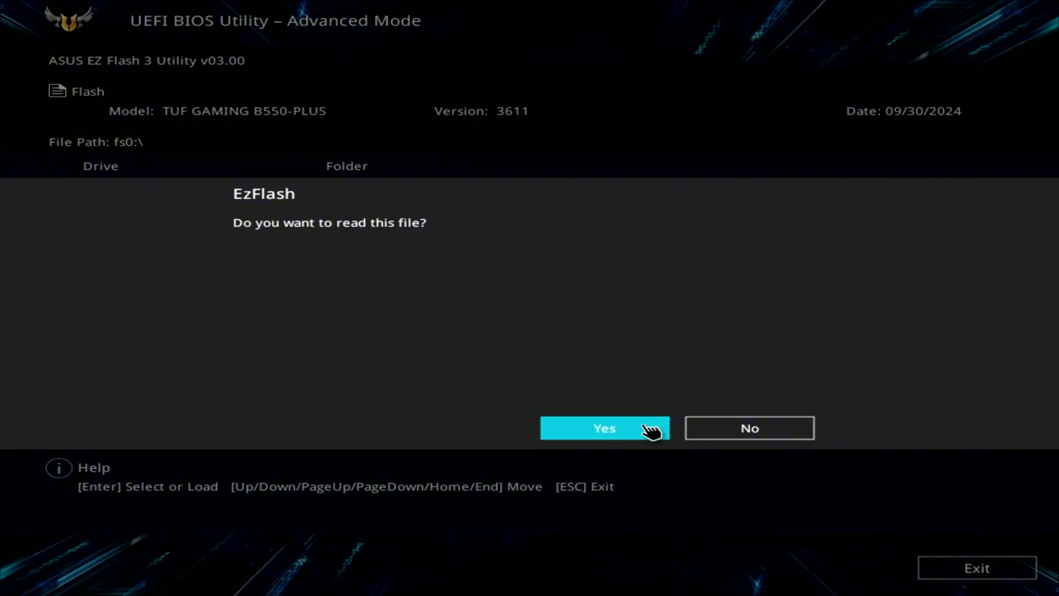
pyautogui.click(603, 427)
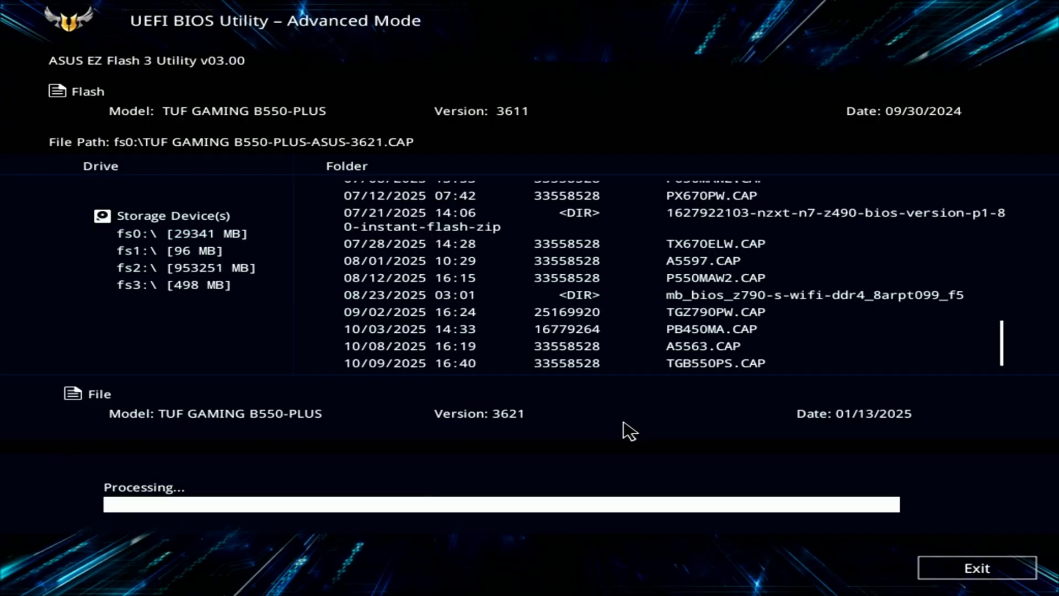